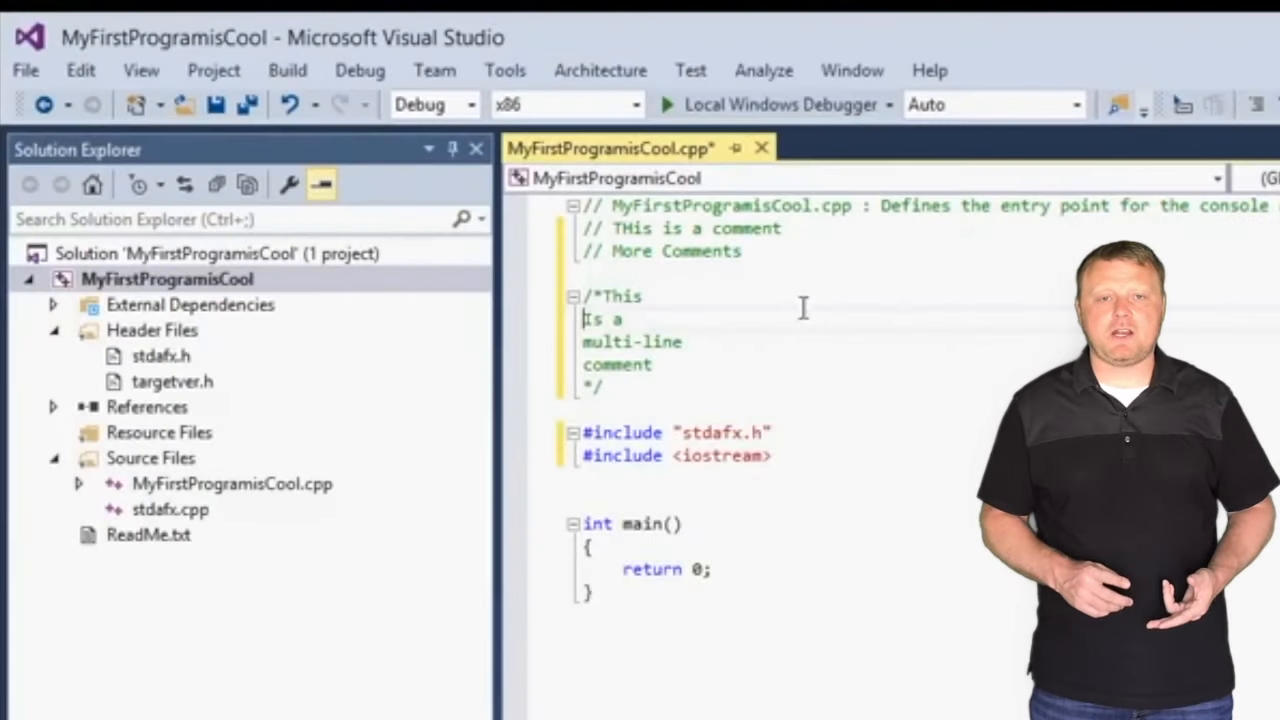
mouse_move(1010, 348)
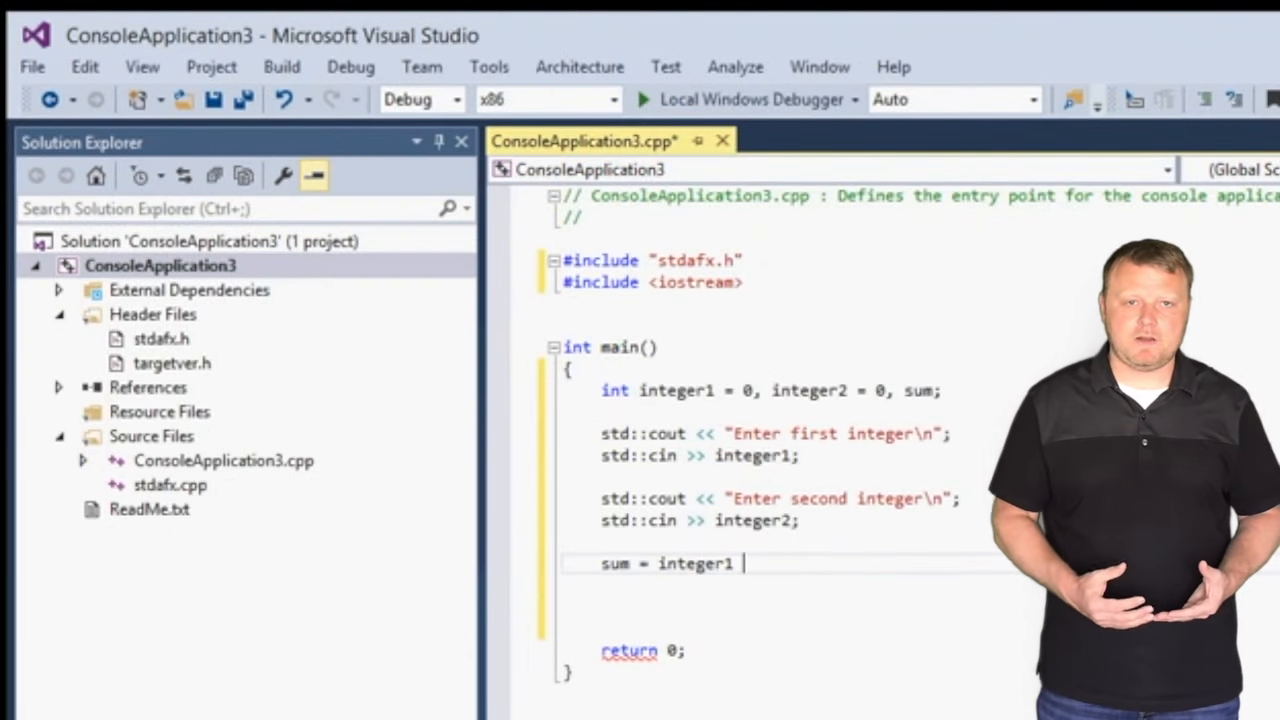
Step: Append '+ integer2' to the sum line so sum = integer1 + integer2
text(+ intege)
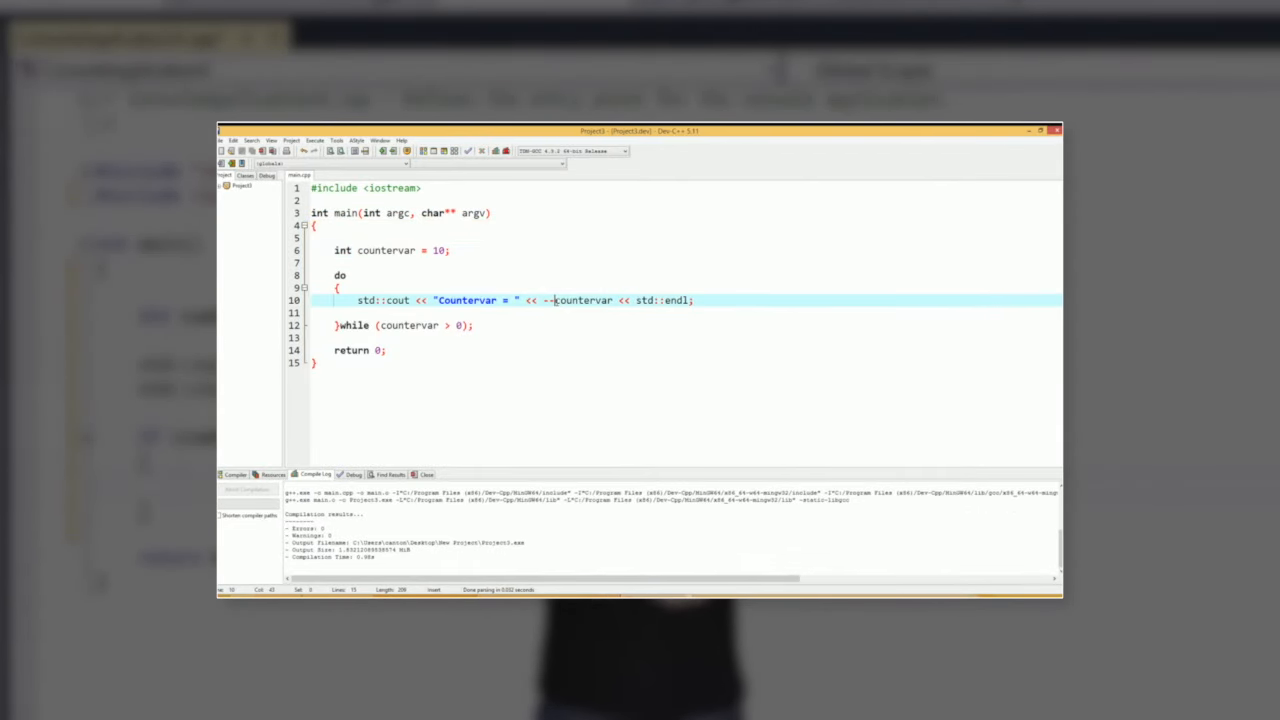
double_click(583, 300)
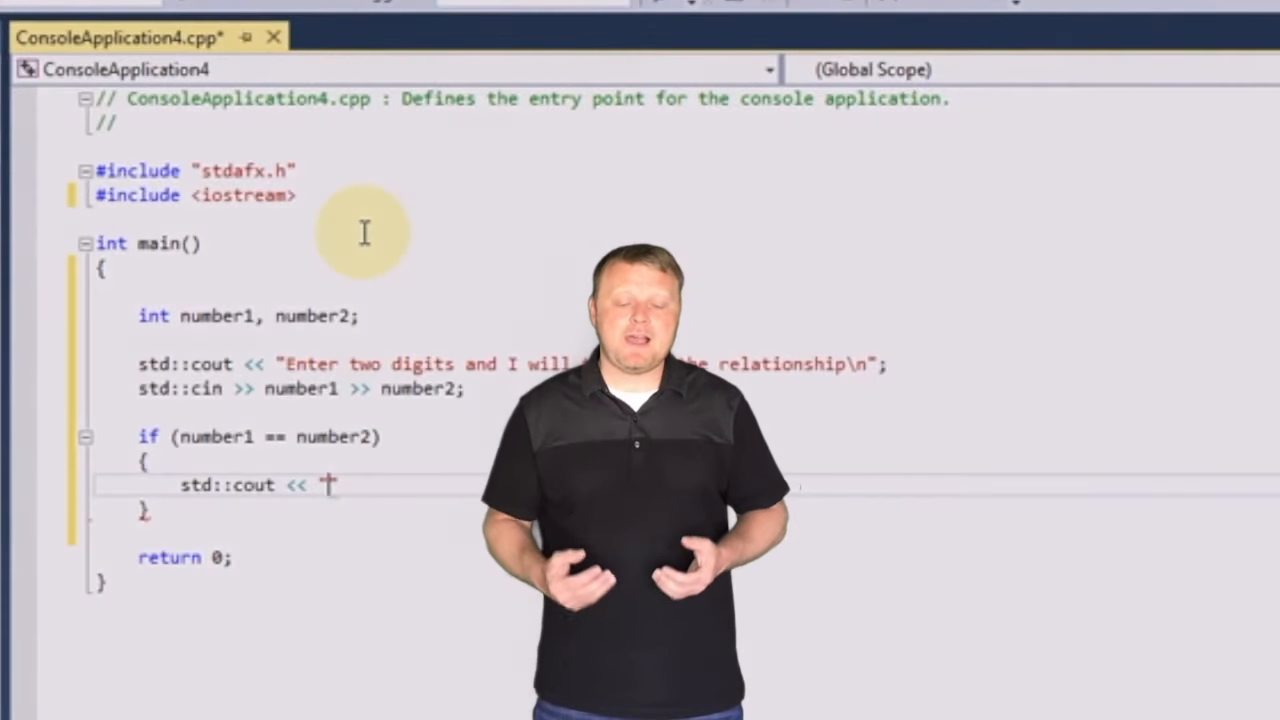
Step: Insert the string literal "EQUAL" after std::cout << in the equality block
text("")
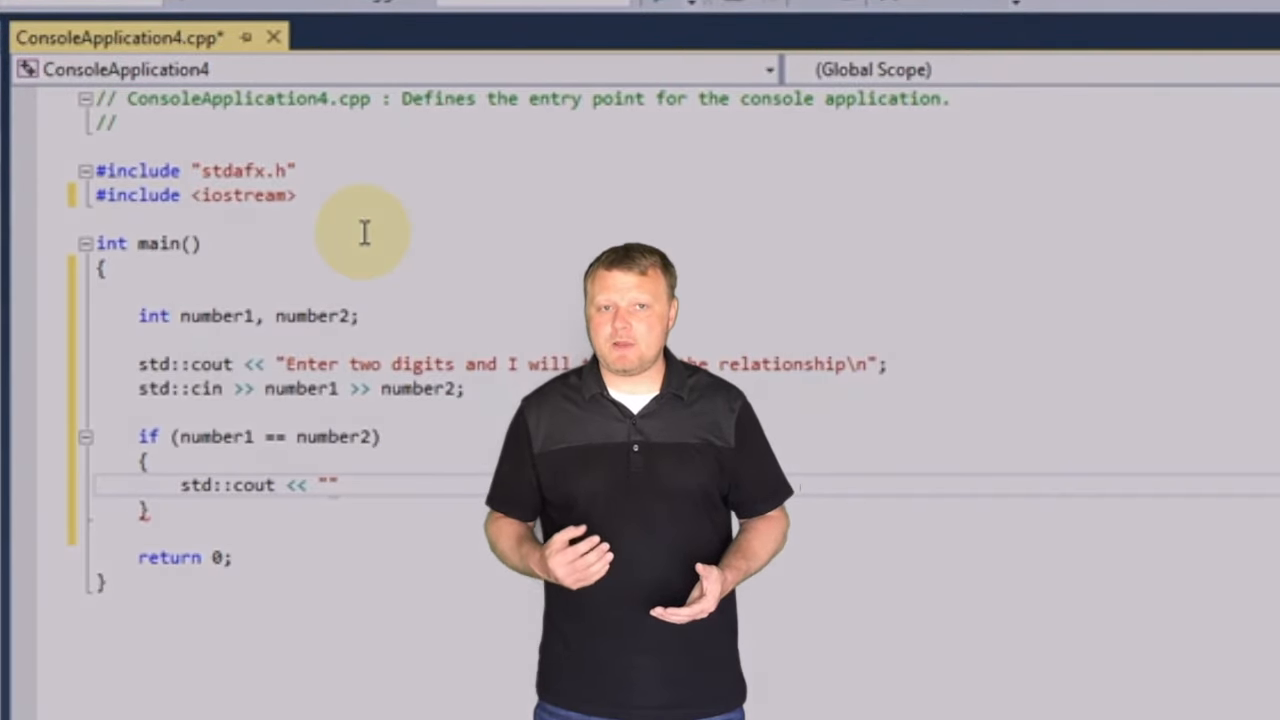
text(EQUAL)
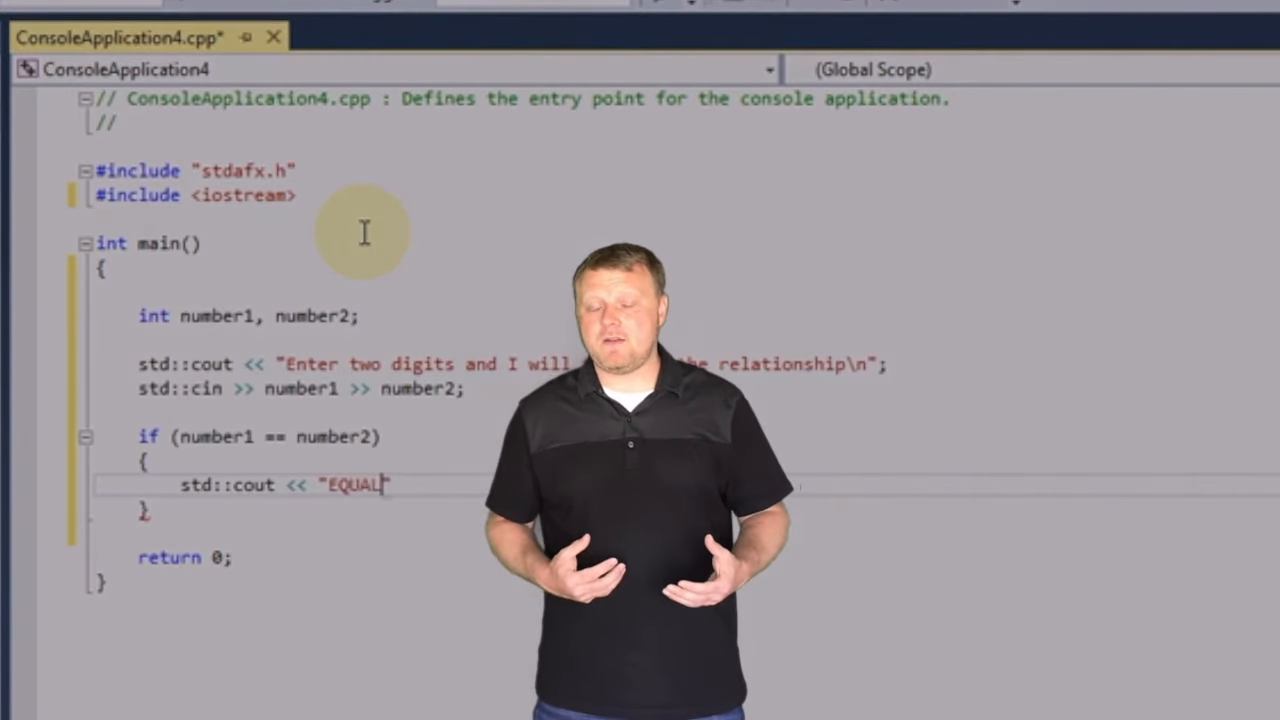